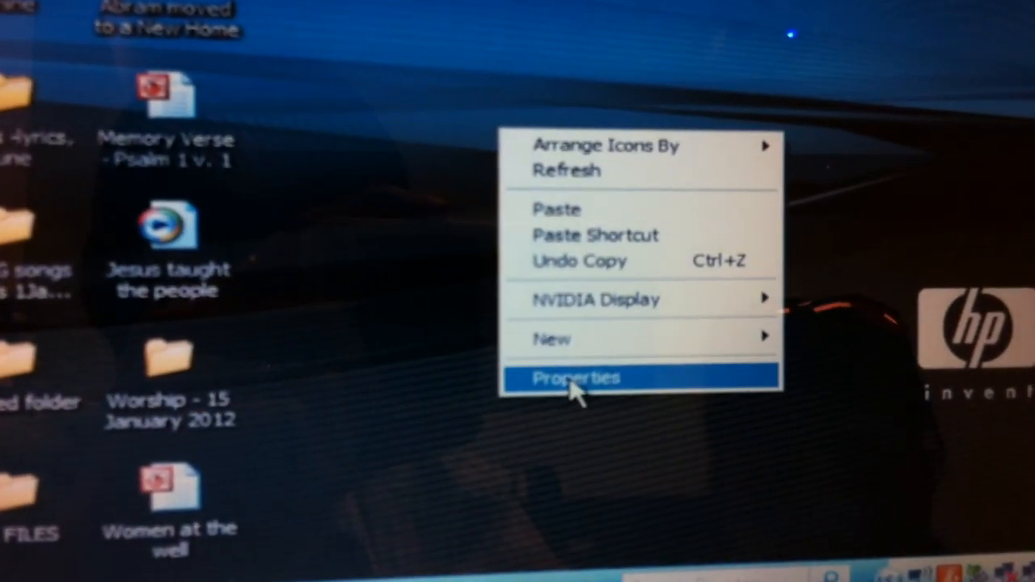
# - Open Display Properties from the desktop's right-click menu
pyautogui.click(575, 378)
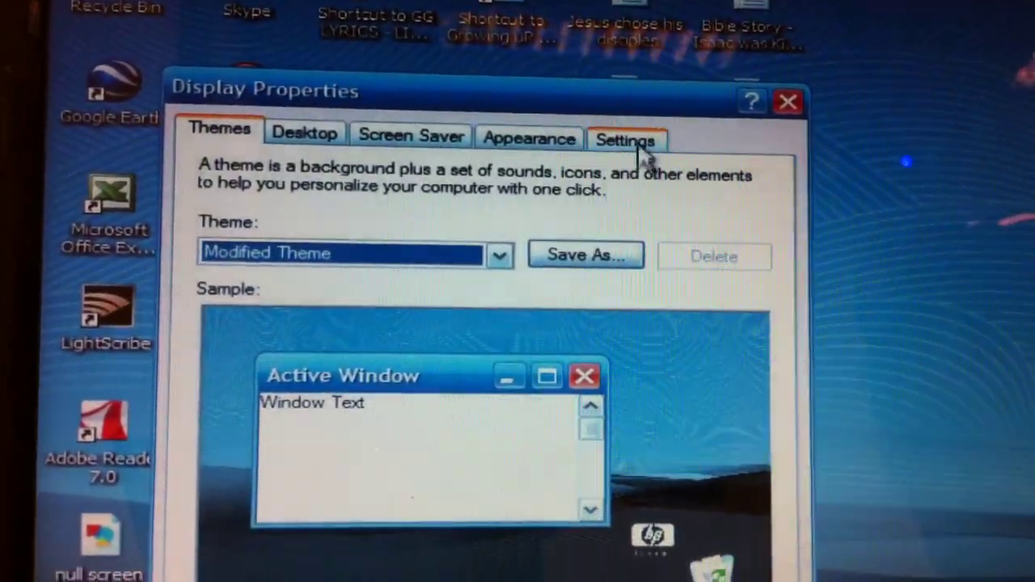
# - Switch Display Properties to the Settings tab showing both monitors and 1024 by 768 resolution
pyautogui.click(627, 138)
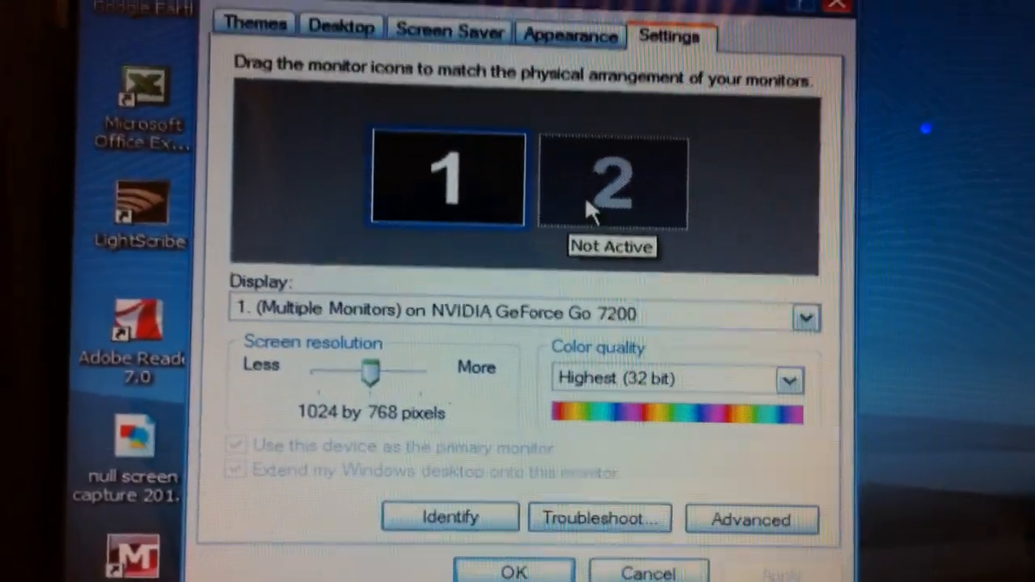
# - Select monitor 2 and turn on 'Extend my Windows desktop onto this monitor'
pyautogui.click(608, 198)
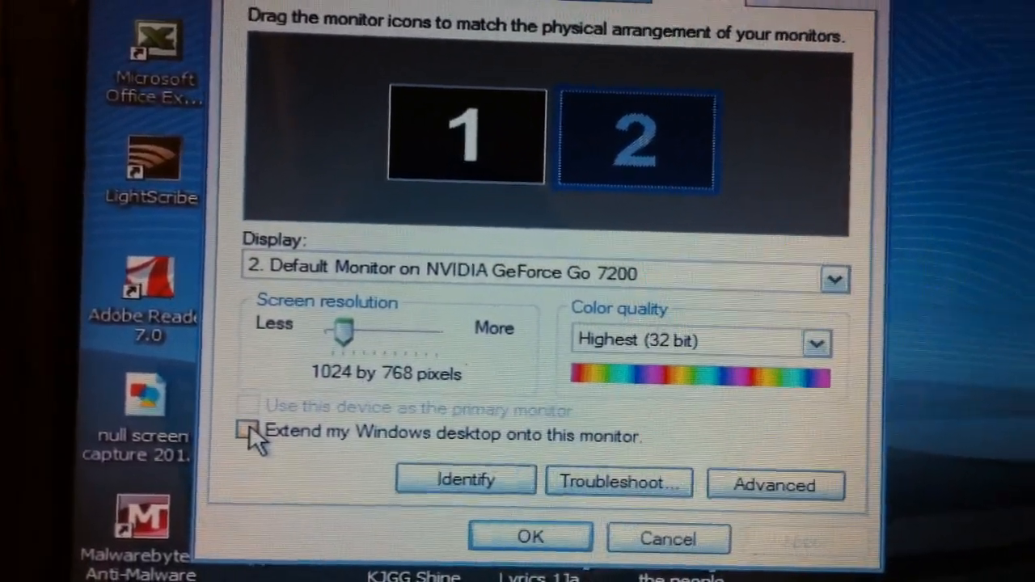
pyautogui.click(252, 431)
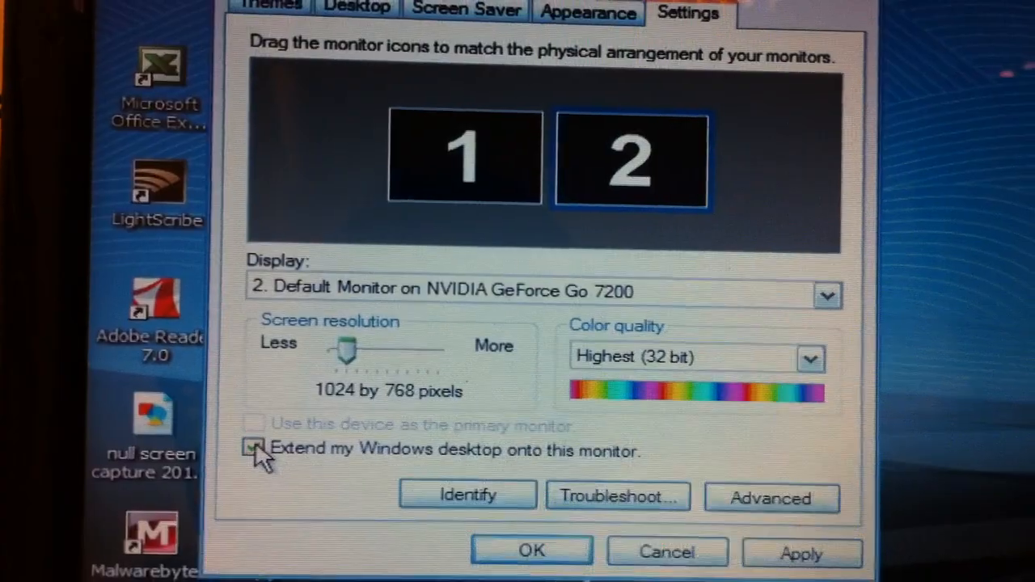